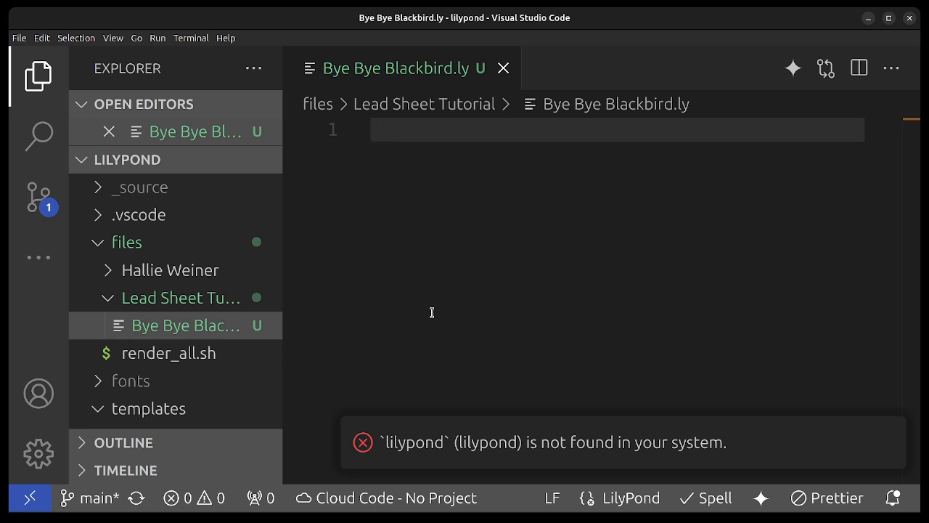
- Begin the file with \version "2.24.4" and \language "english" and save it
type("\\version \"2.24.4")
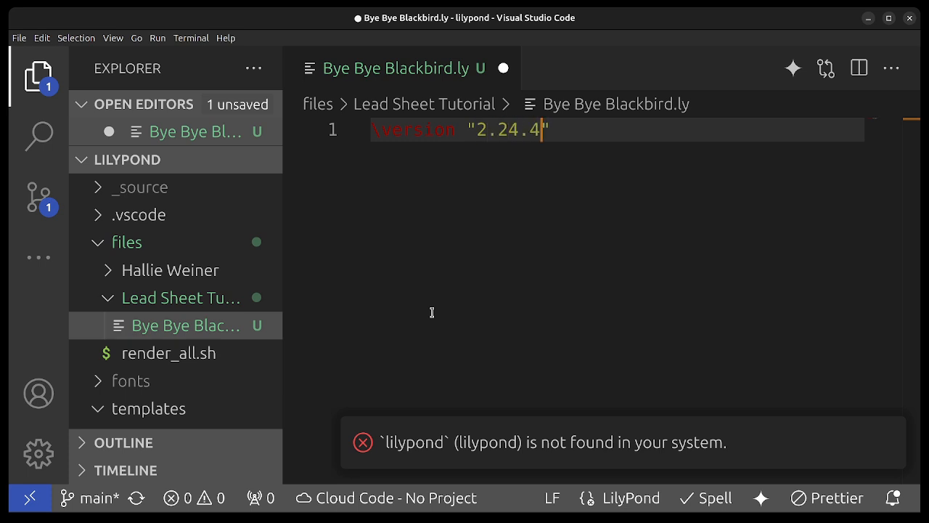
key("Enter")
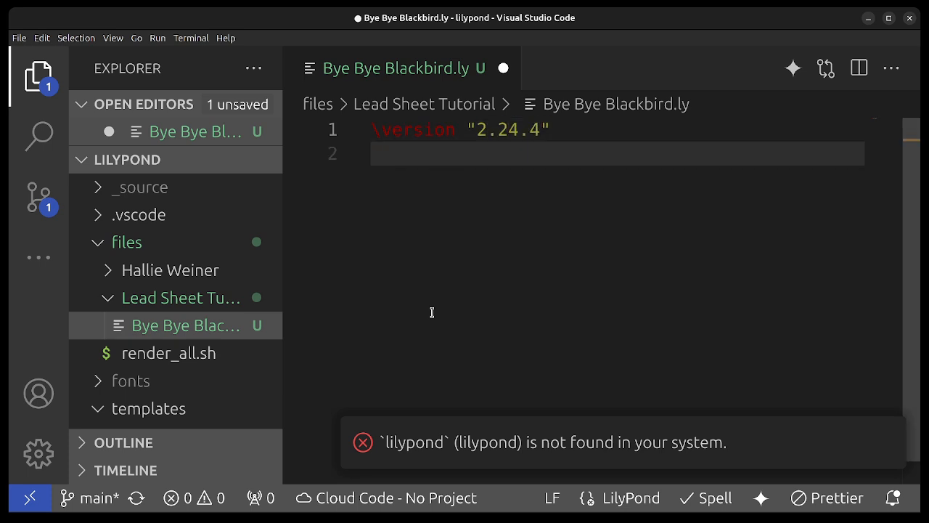
type("\\language")
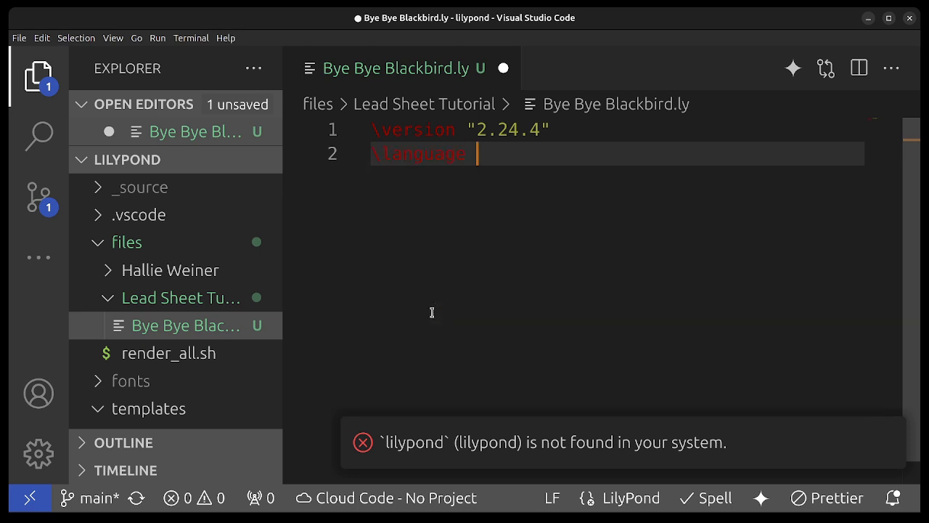
type("\"english\"")
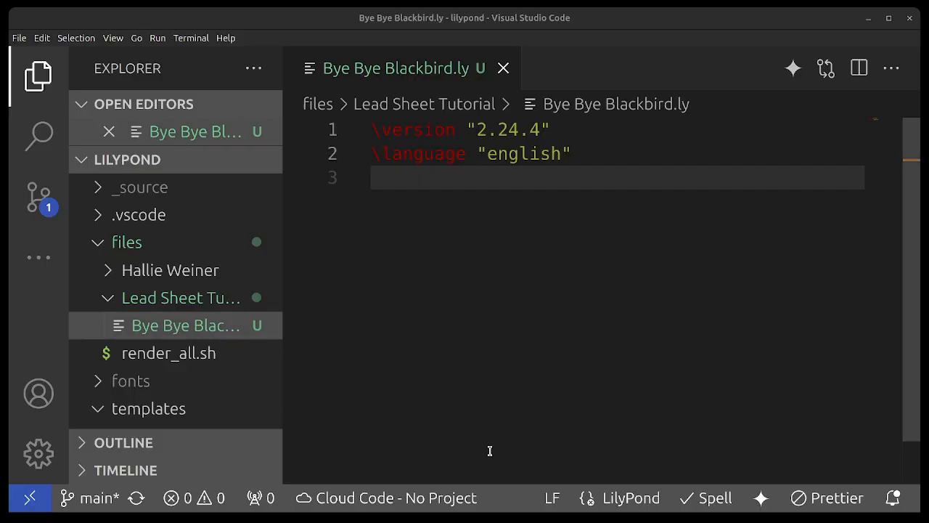
- Add a \header block with title = "Bye Bye Blackbird"
type("\\")
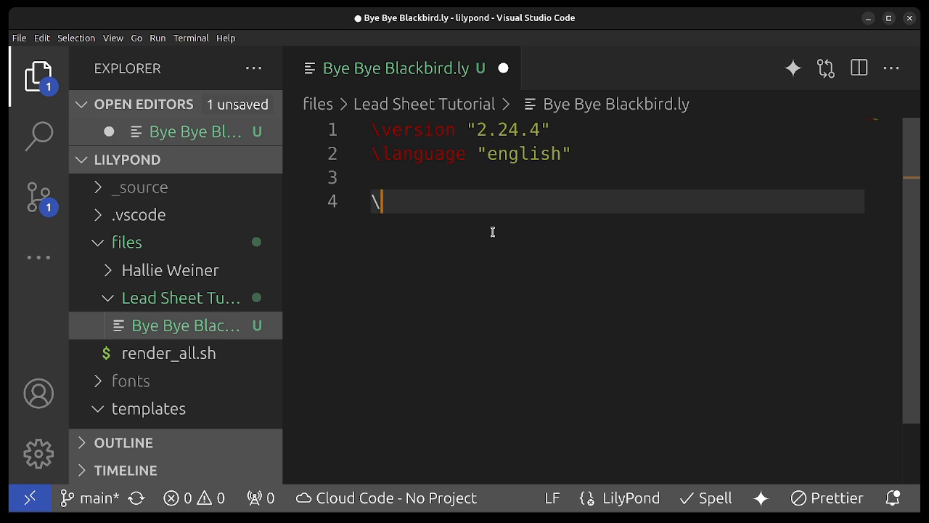
type("h")
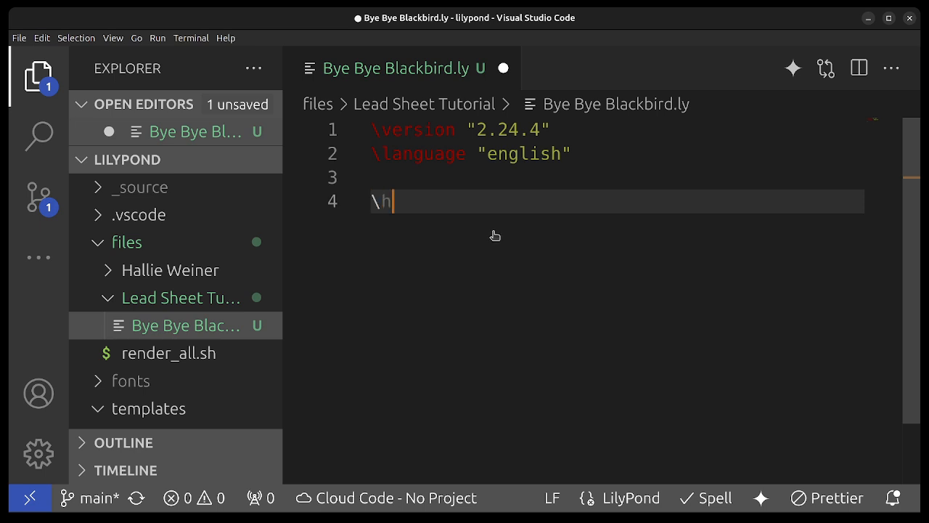
type("eader")
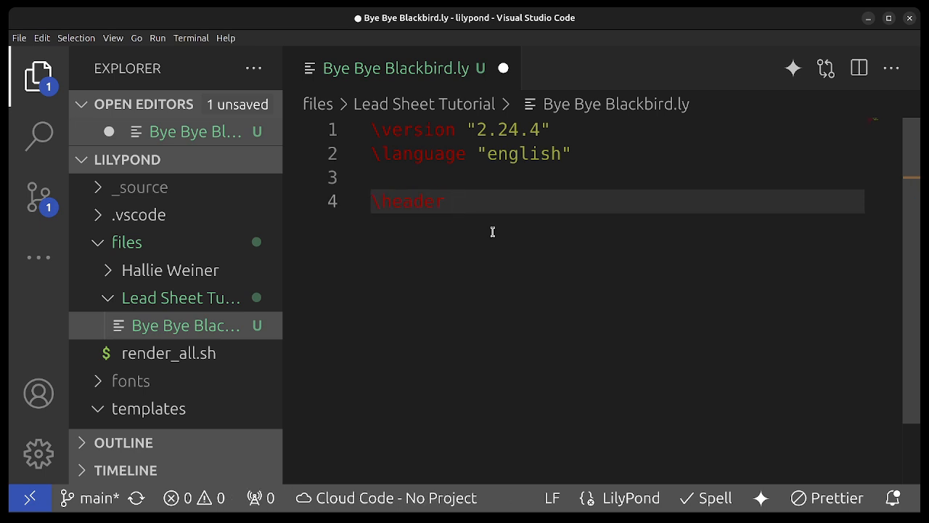
type("{")
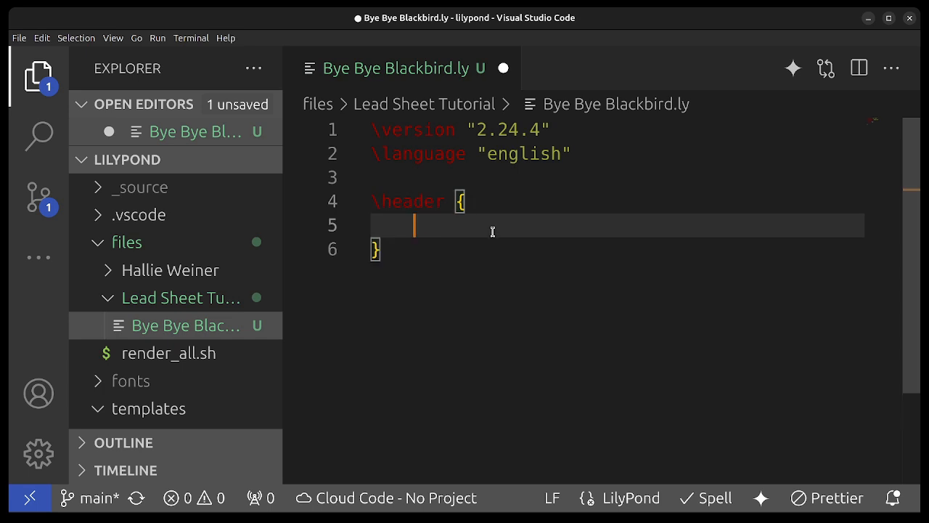
type("title")
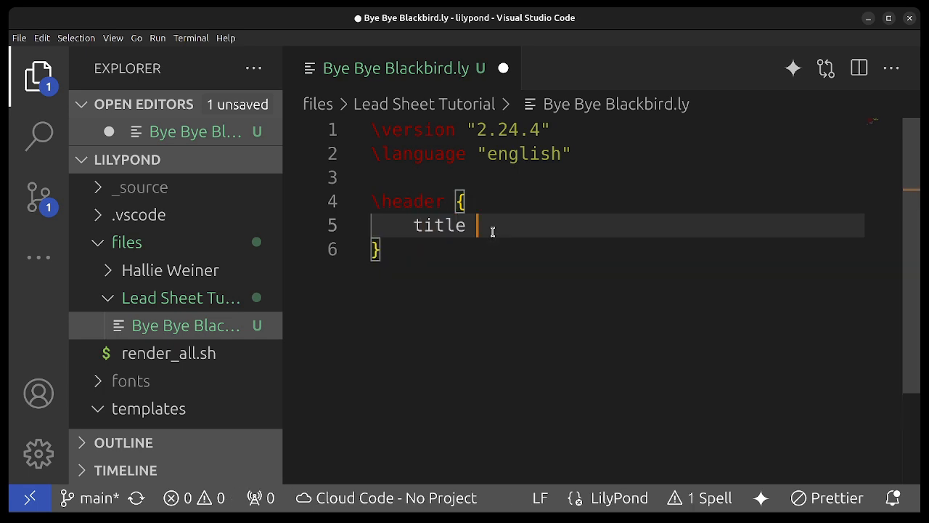
type("= \"Bye Bye Blackbird")
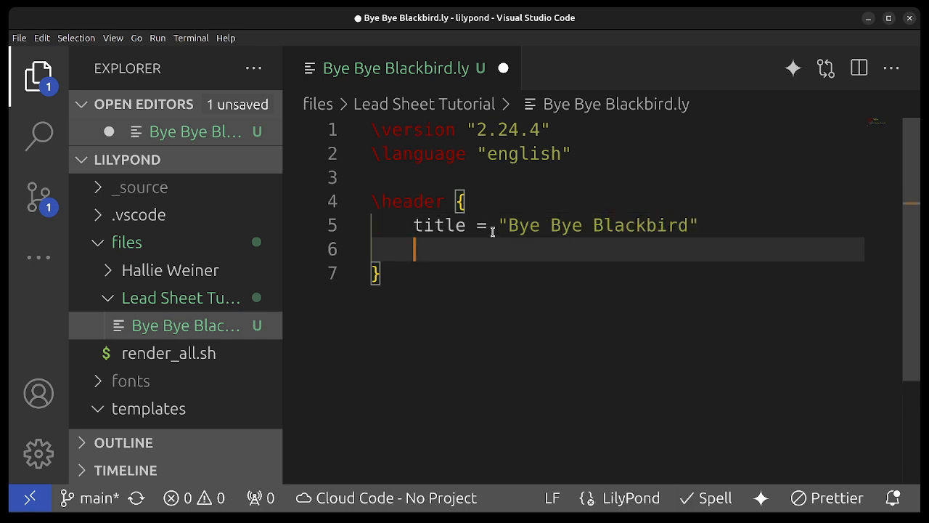
- Add composer = "Henderson/Dixon" to the header and save
type("composer = \"\"")
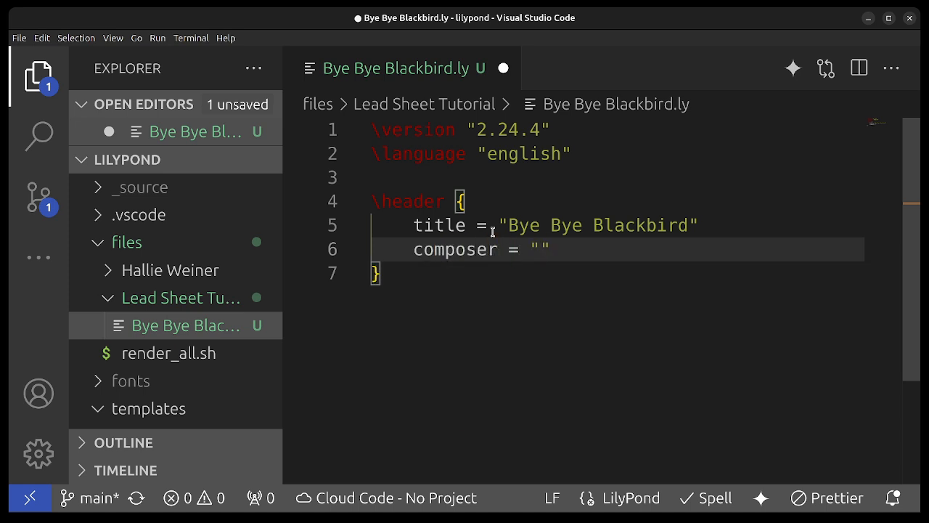
type("Henders")
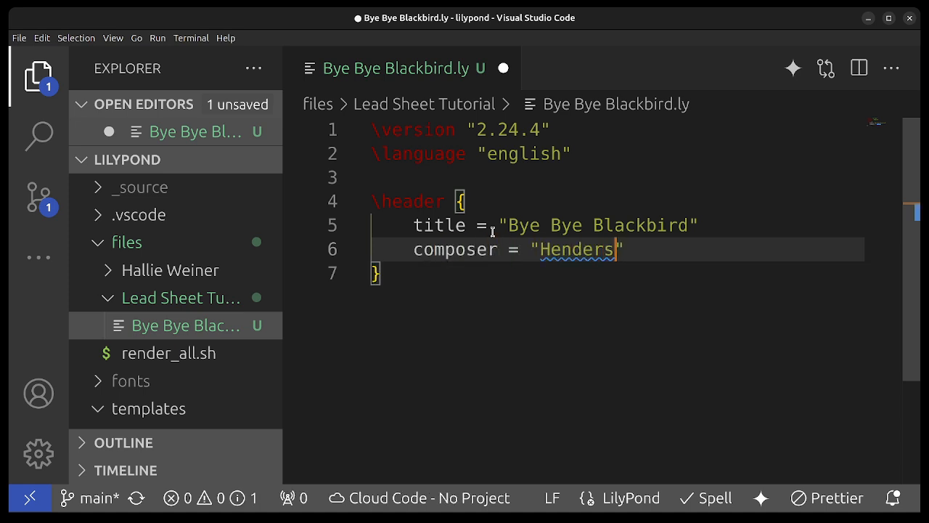
type("on/Di")
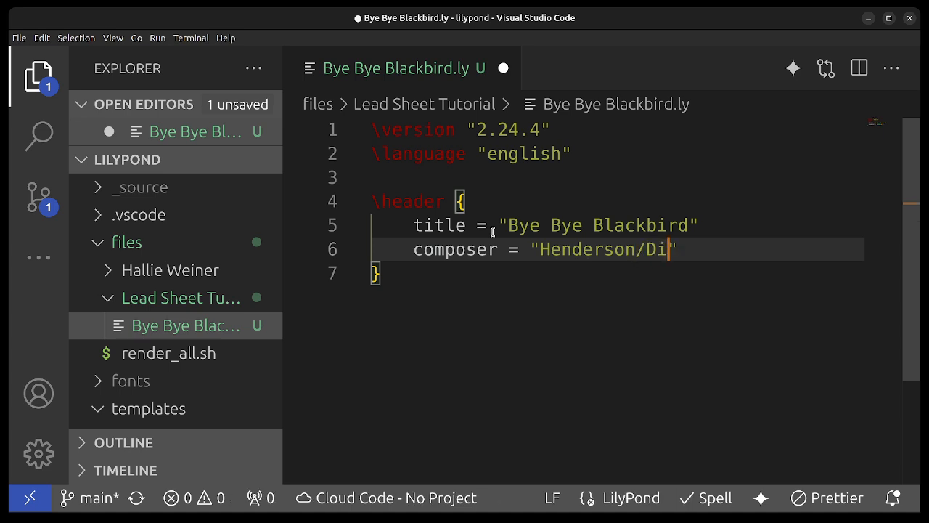
type("xon\"")
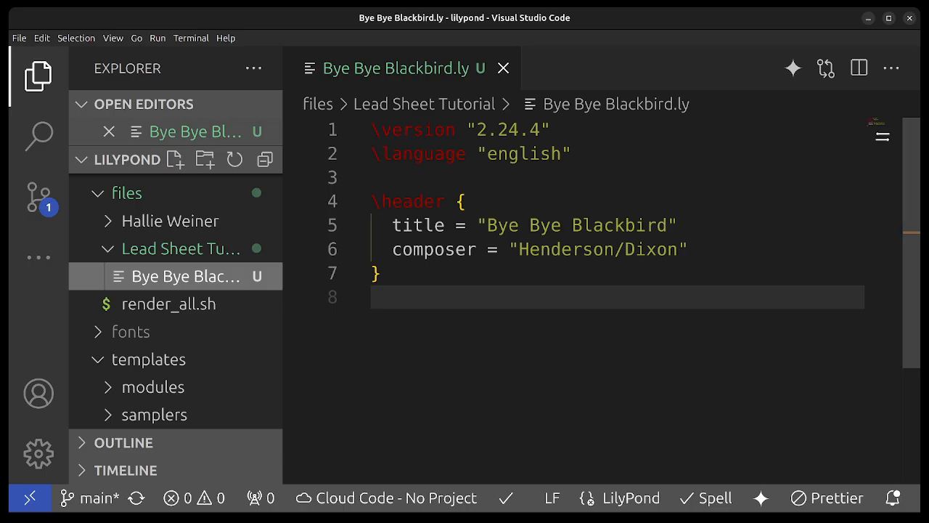
- Add a \score with \relative c' holding one a4 note and save to render the PDF
left_click(444, 296)
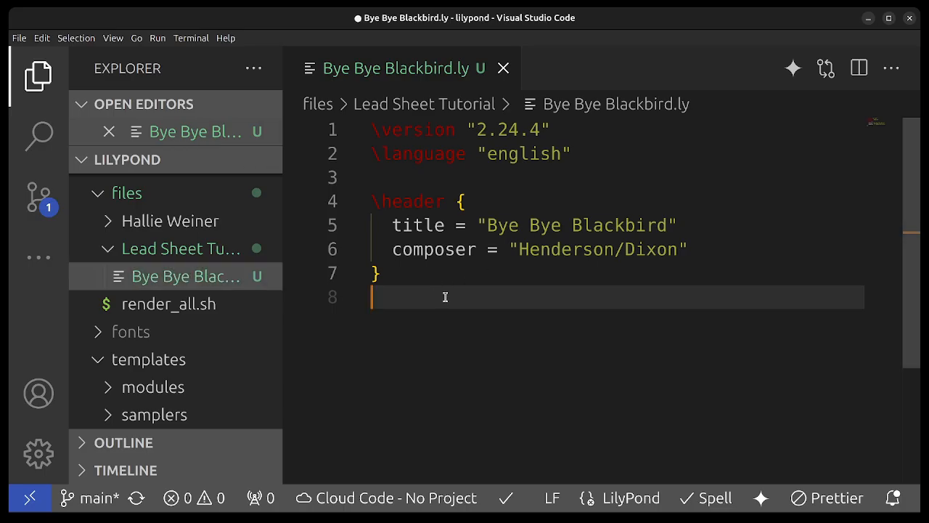
type("\\score")
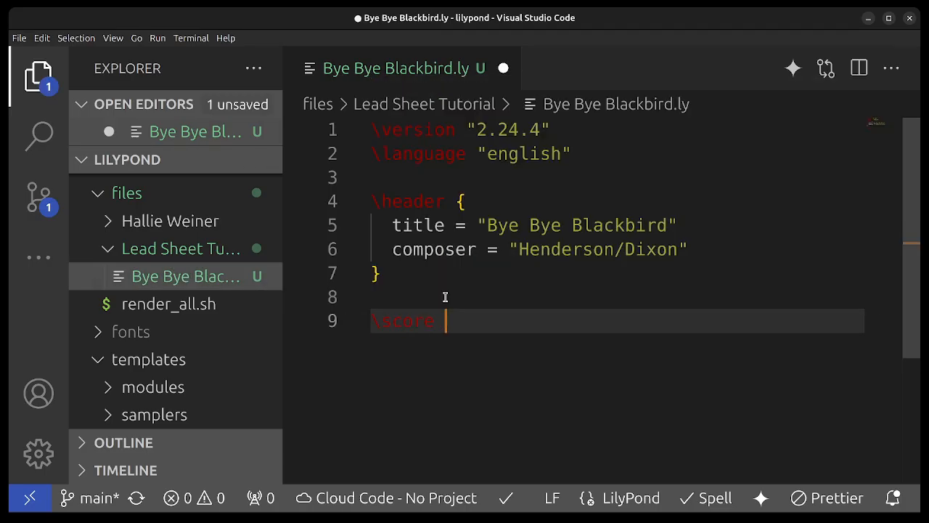
type("{")
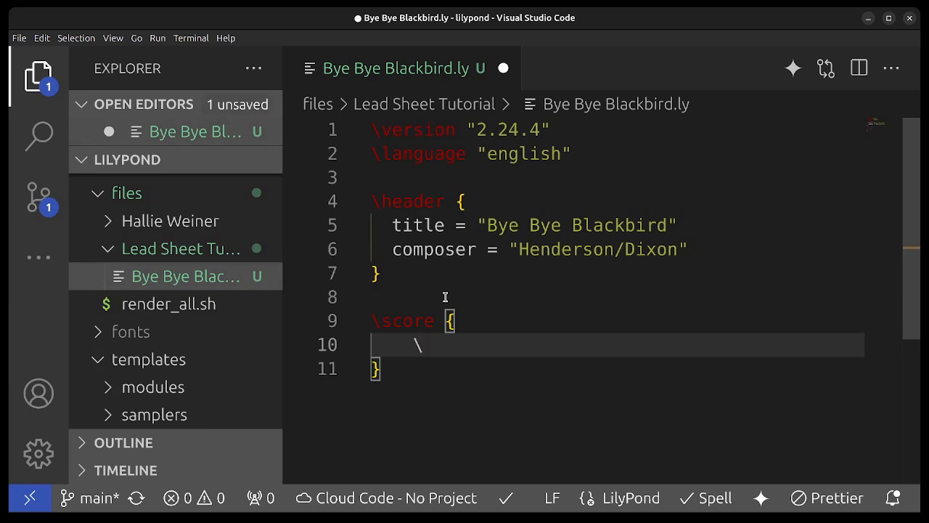
type("relative")
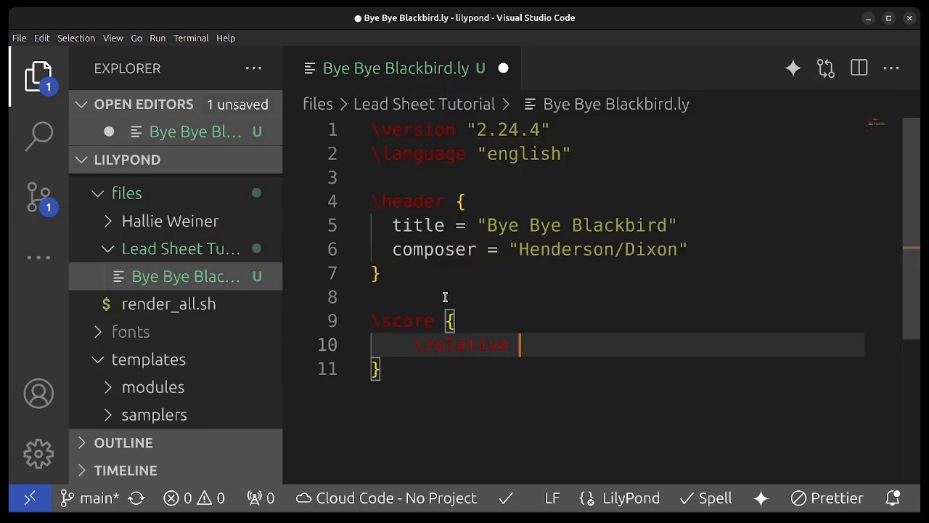
type("c' {}")
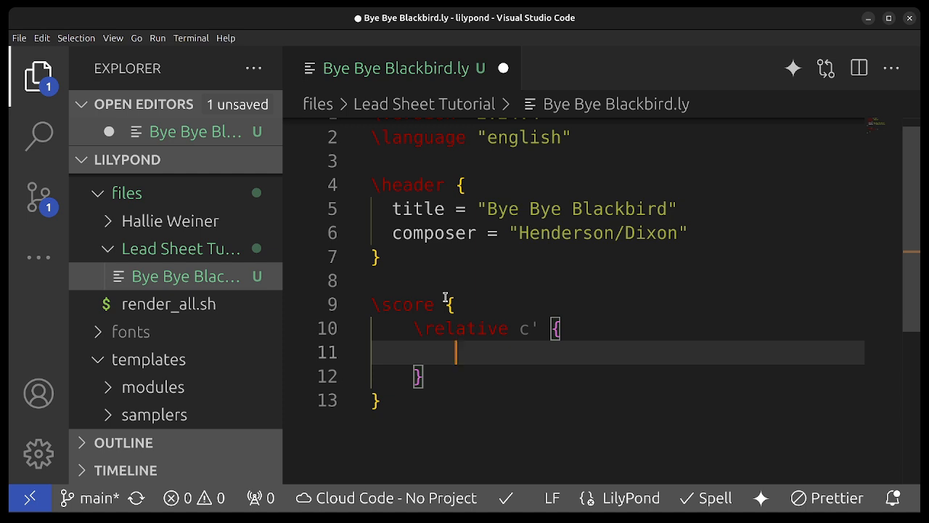
type("a4")
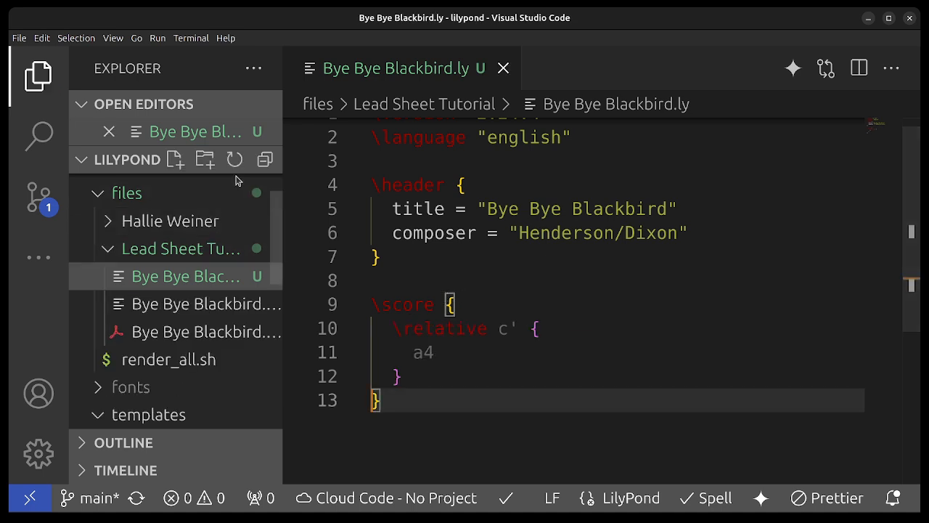
- Show Bye Bye Blackbird.pdf beside the source and resize the preview
left_click(206, 331)
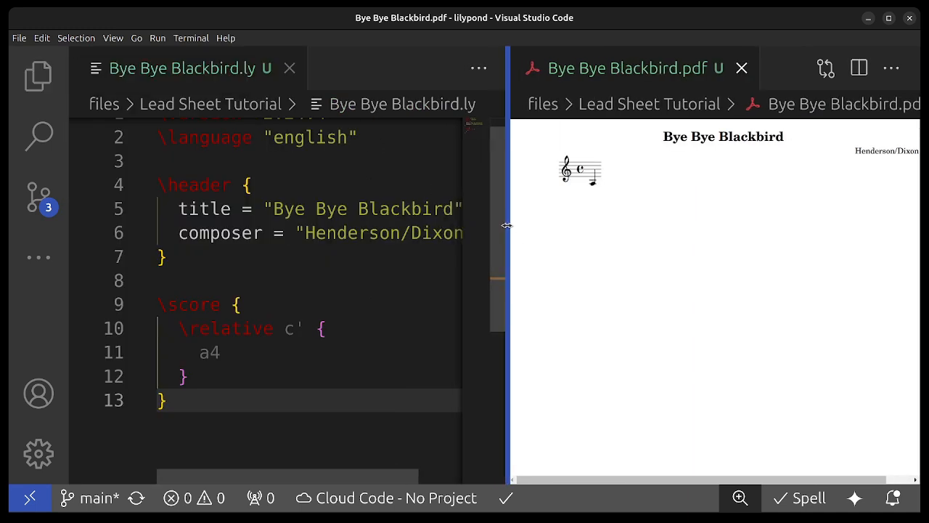
left_click_drag(505, 225, 483, 225)
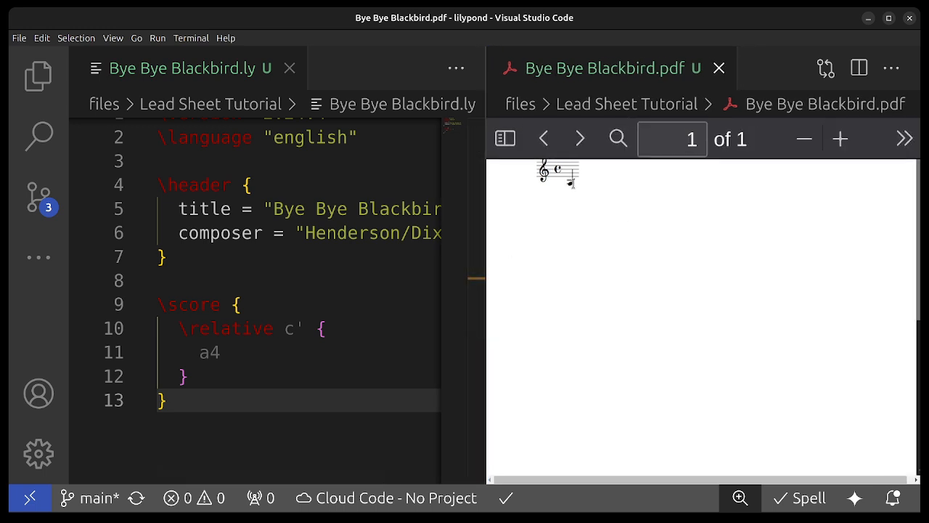
- Edit the first bar to a4 a a a | and save to re-render the PDF
double_click(209, 352)
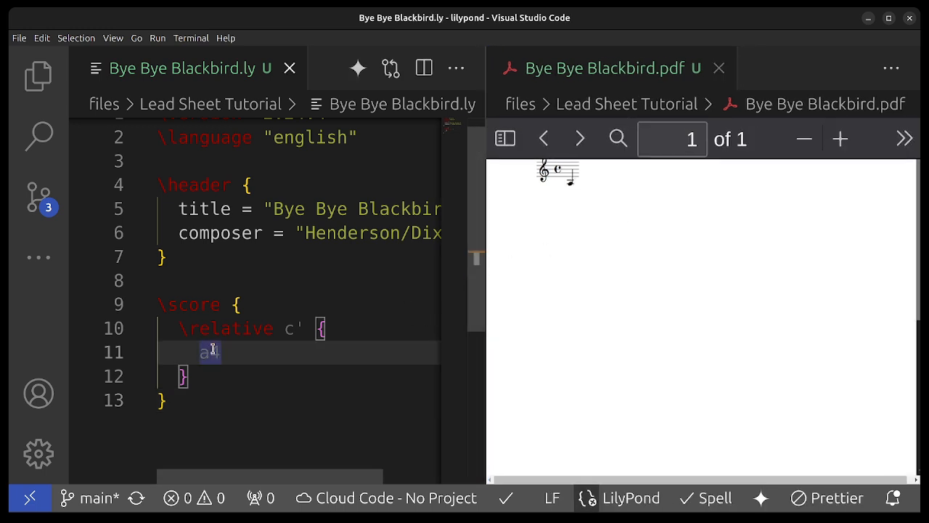
type("4")
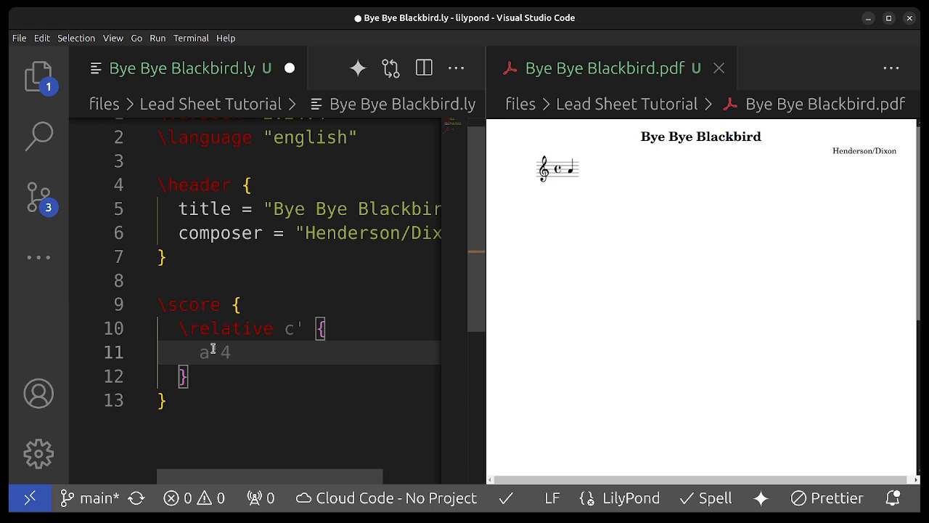
type("a a a |")
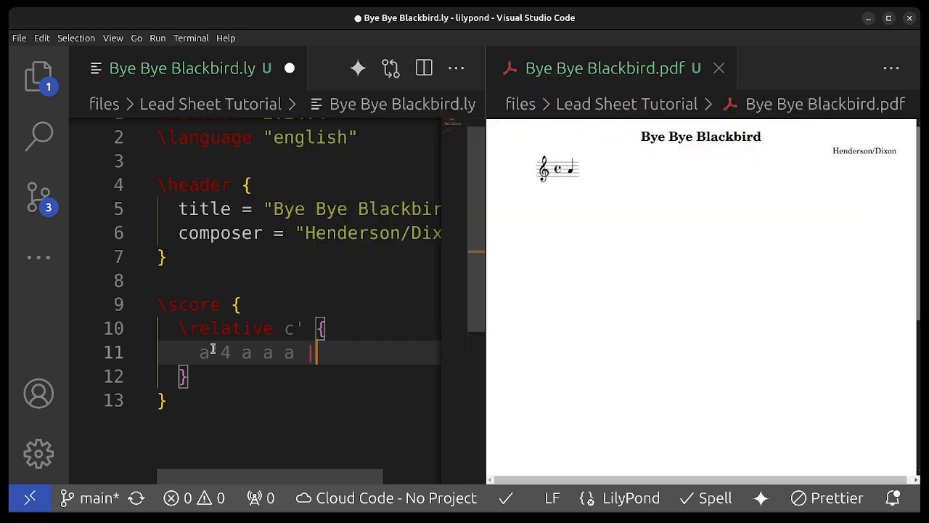
key("ctrl+s")
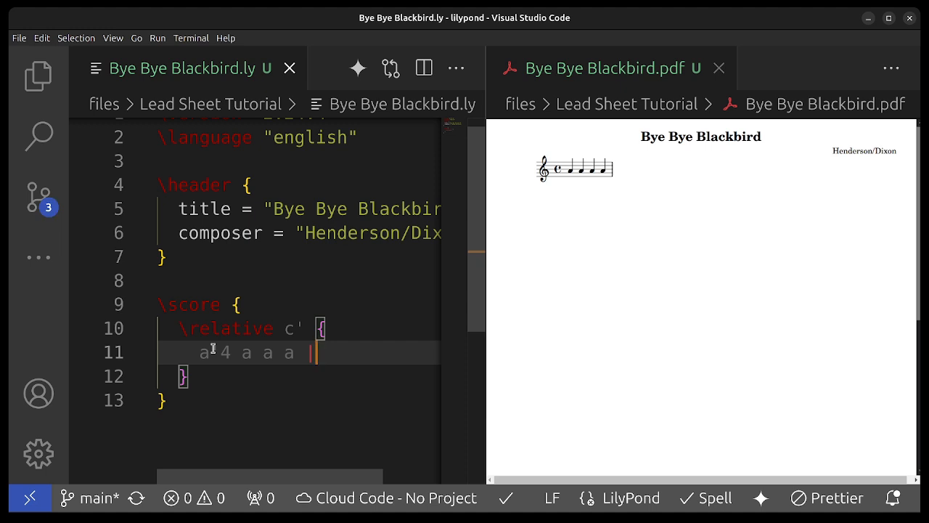
- Write the second bar as bf a a2, dismissing the suggestion list
type("bf")
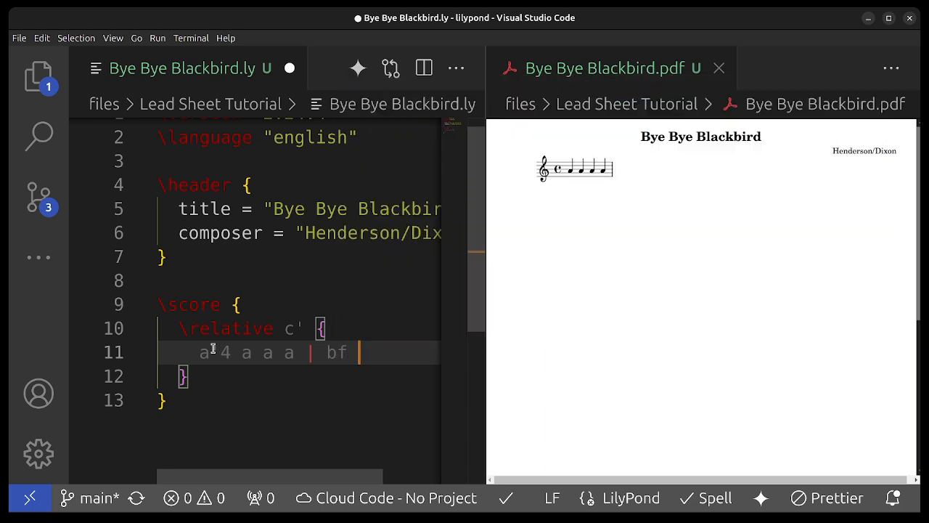
type("a")
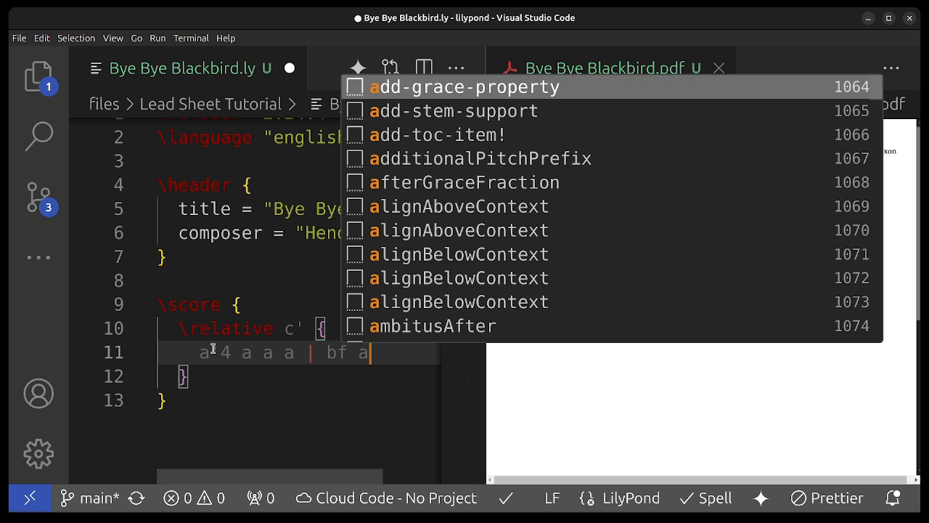
key("Escape")
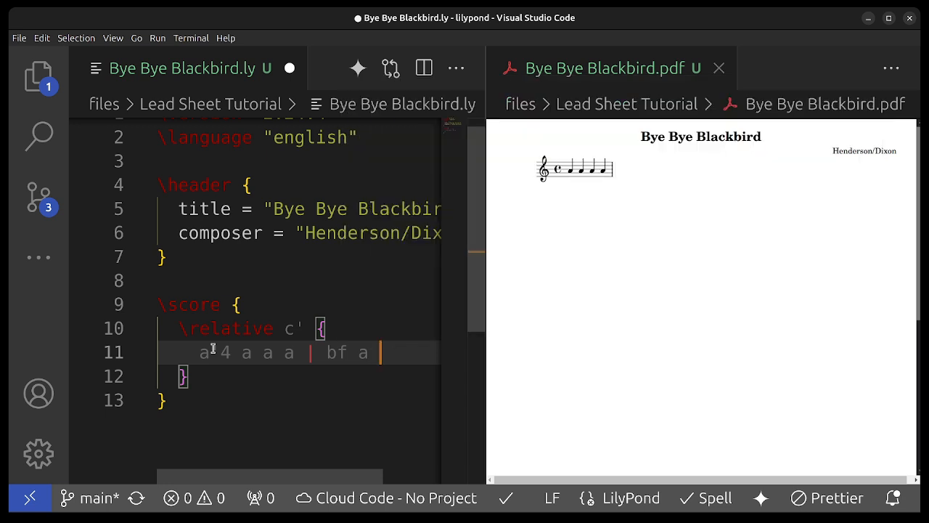
type("a2 |")
type("\\")
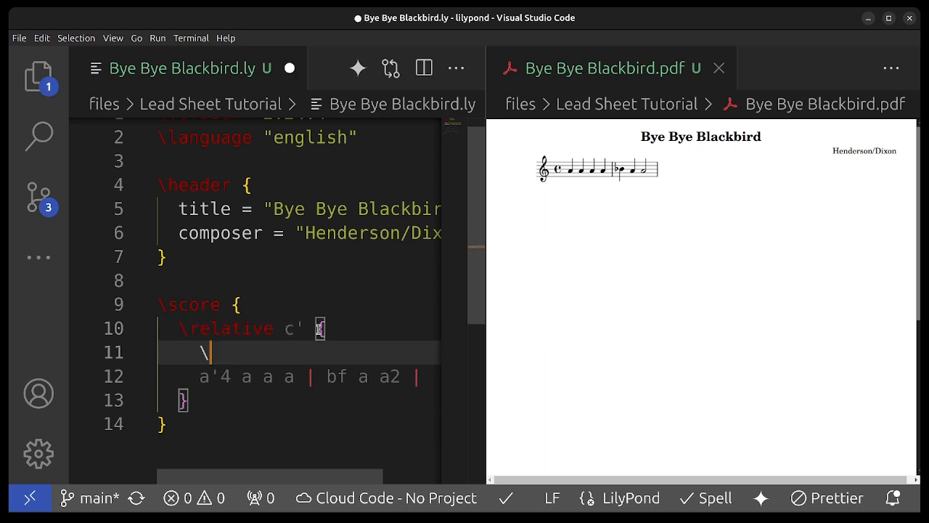
- Add \key f \major at the top of the relative melody
type("key")
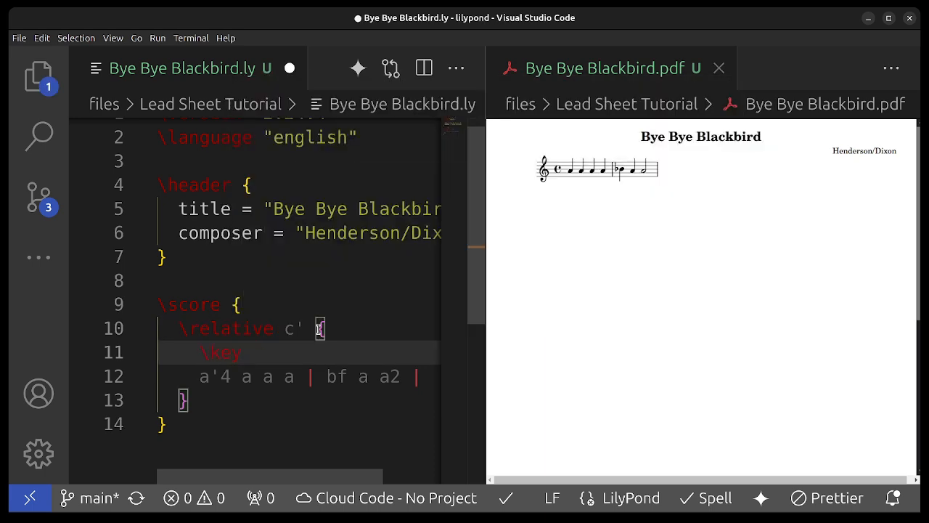
type("f \\major")
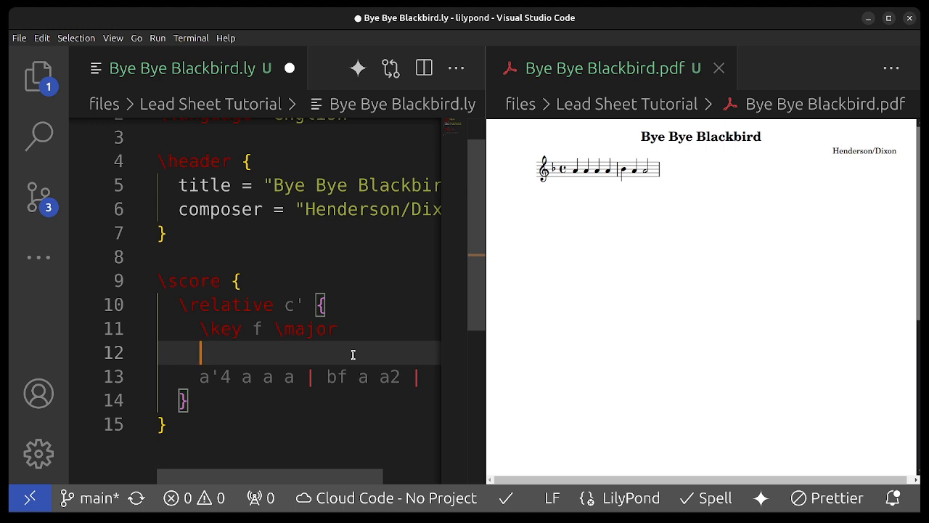
- Add \numericTimeSignature and append bars a4 g g2 | g4 f f2 to the melody
type("\\numericTimeSignature")
left_click(297, 378)
type(" a4 g g2")
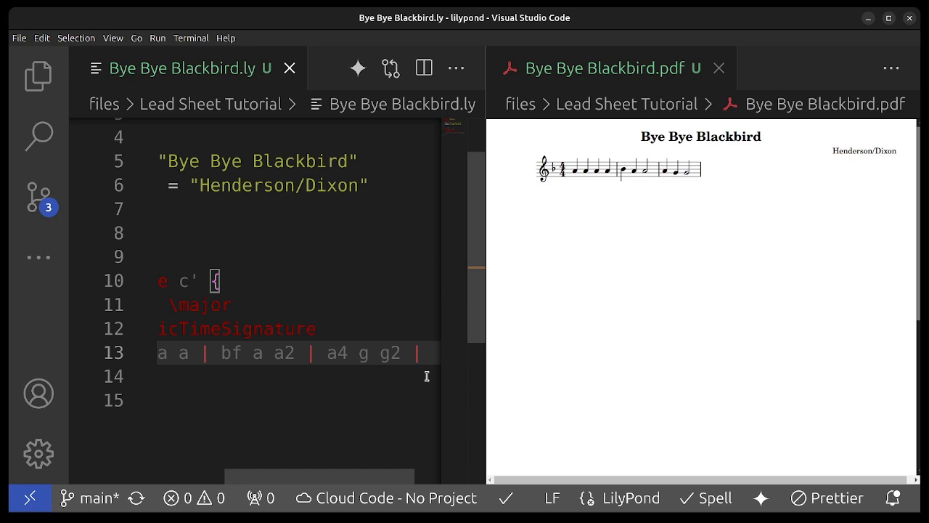
type("g4 f f2 \\")
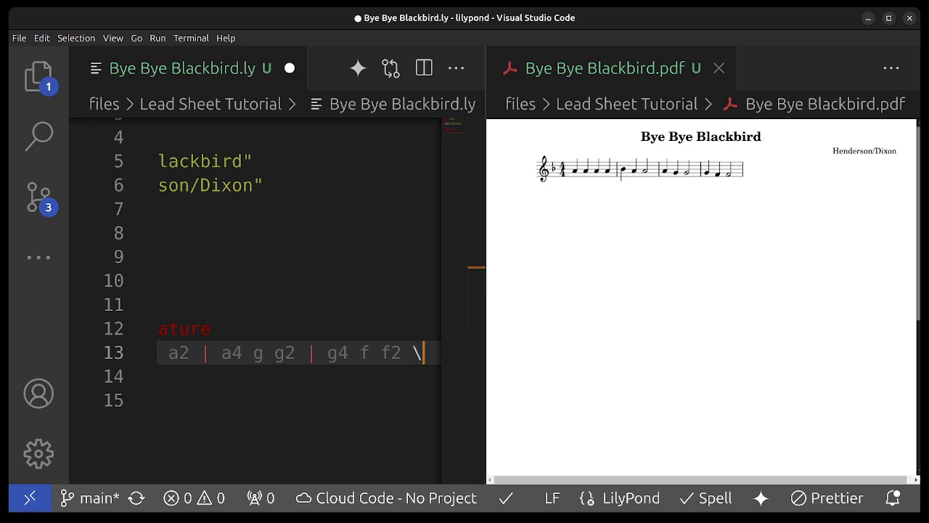
- End the fourth bar with \break and save to re-render
type("break")
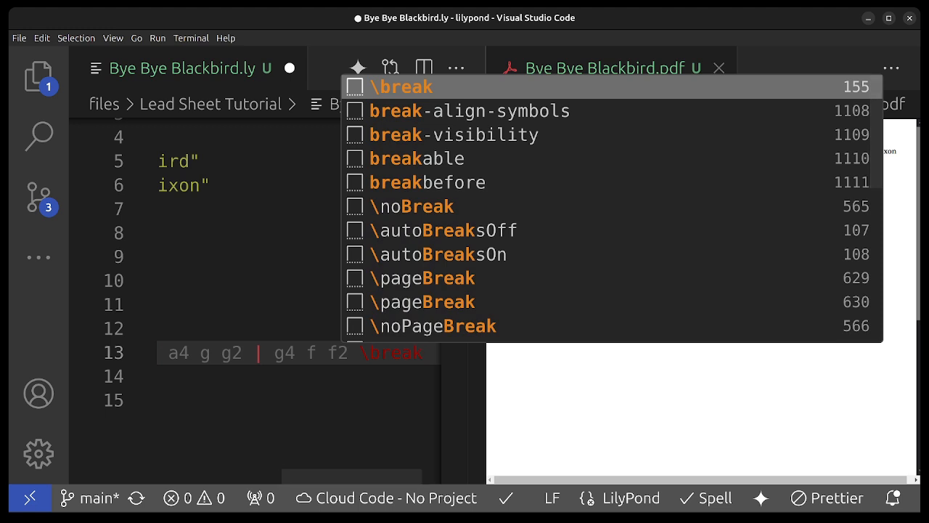
key("ctrl+s")
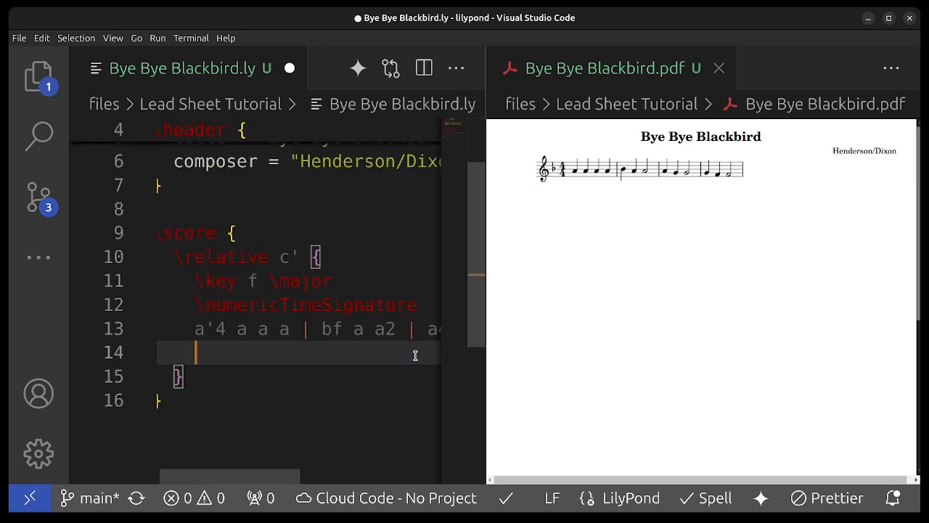
- Write the second line f1 | g | f2 e~ | e1 ending with \section and save
type("f1")
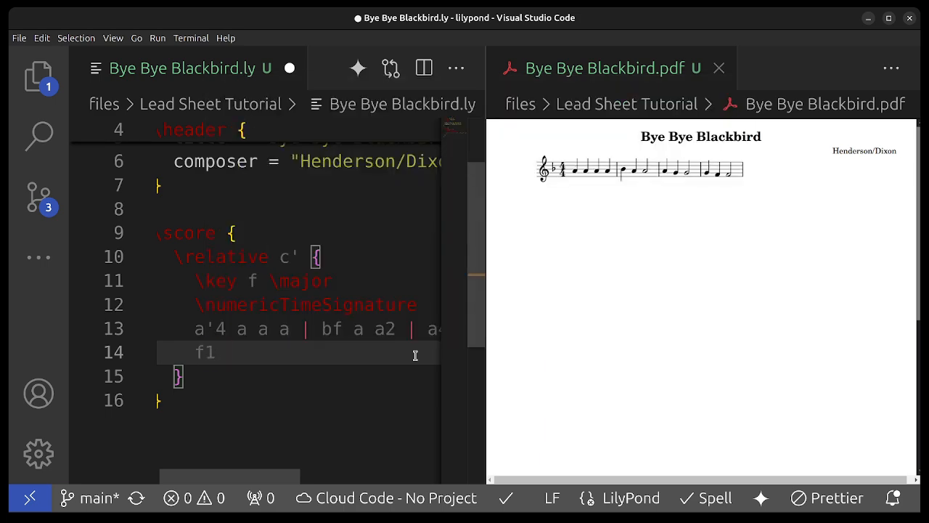
type("| g |")
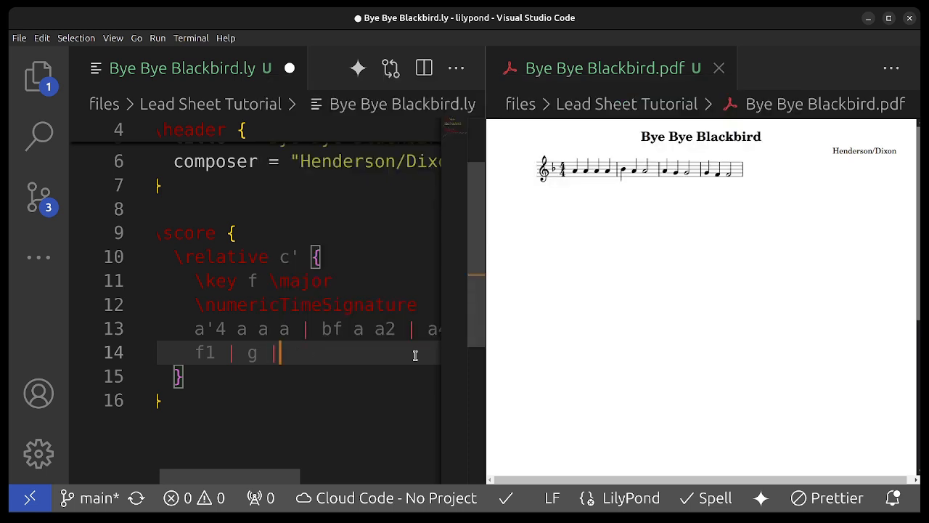
type("f2 e~ | e1")
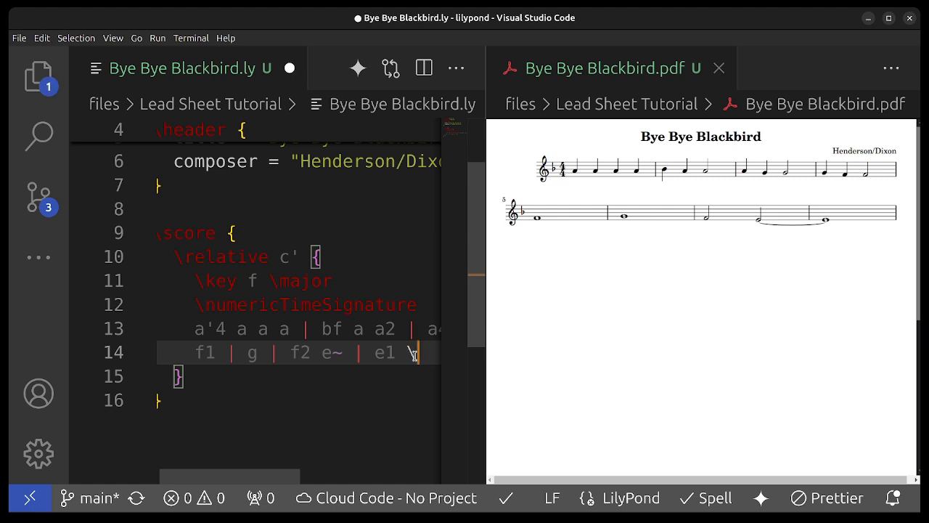
type("\\section")
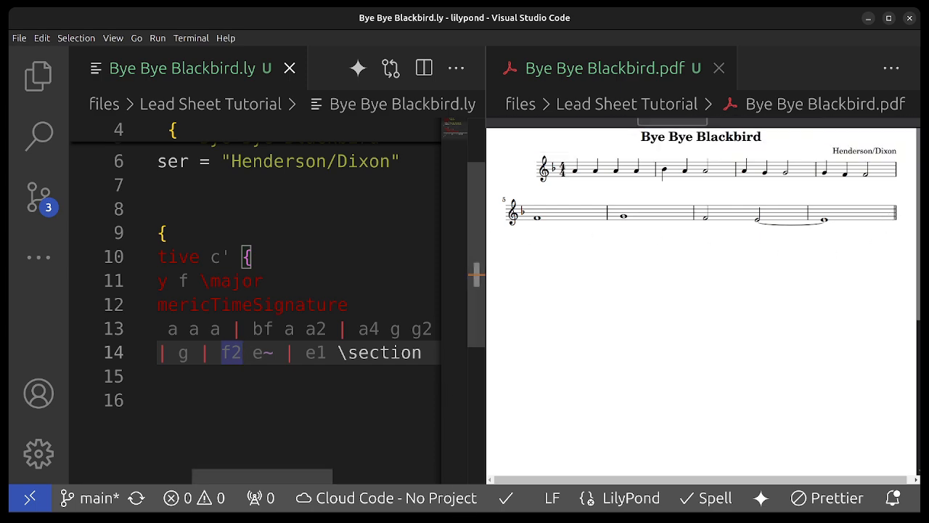
- Enter the remaining melody lines with \section and \break markers and save
type("bf bf bf a g f | f1 | e")
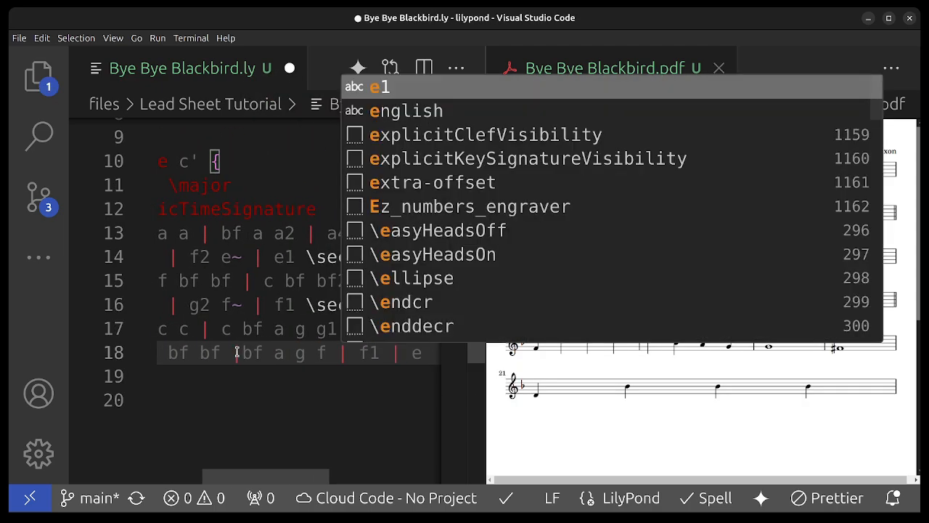
type("fs")
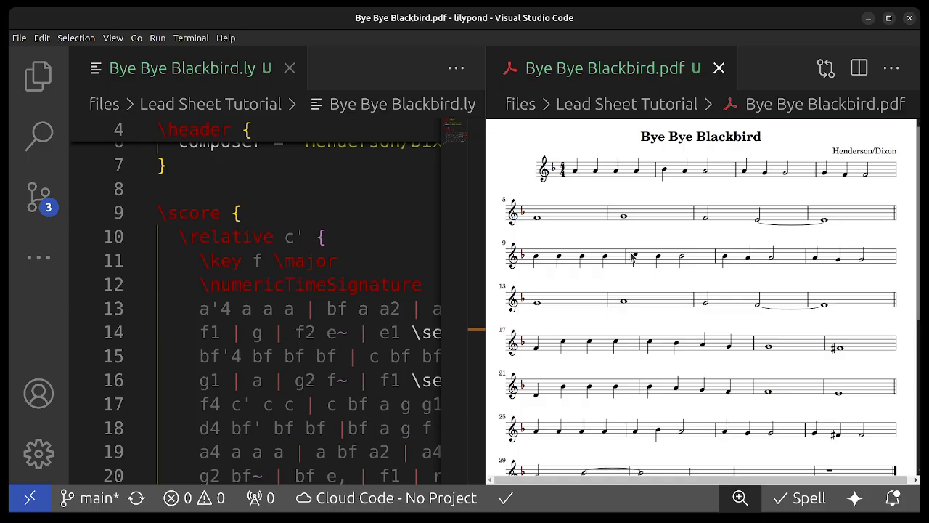
- Wrap the \relative block in << >> and begin a \new ChordNames line above the melody
left_click(242, 212)
type("<<")
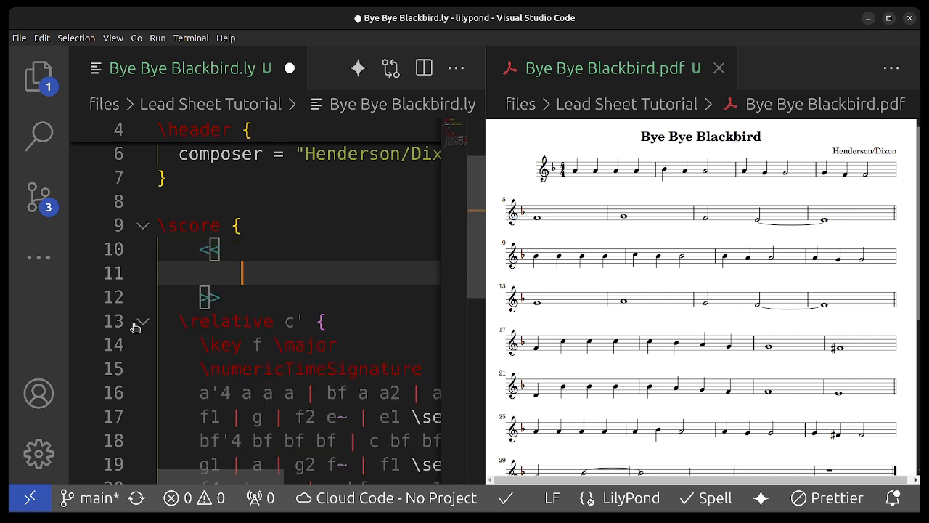
left_click(142, 321)
type("\\new ChordNames")
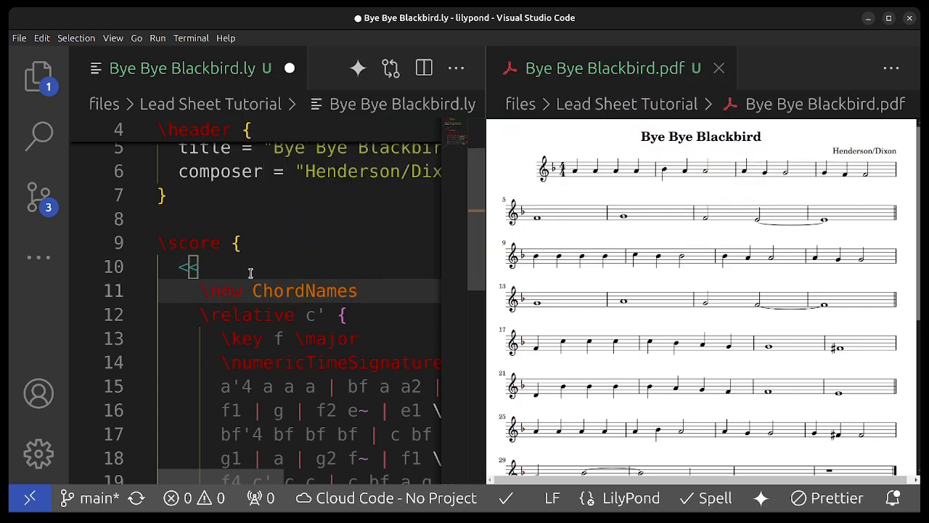
- Add \chordmode { f1:maj7 } to the ChordNames part and save
type("\\chordmode {")
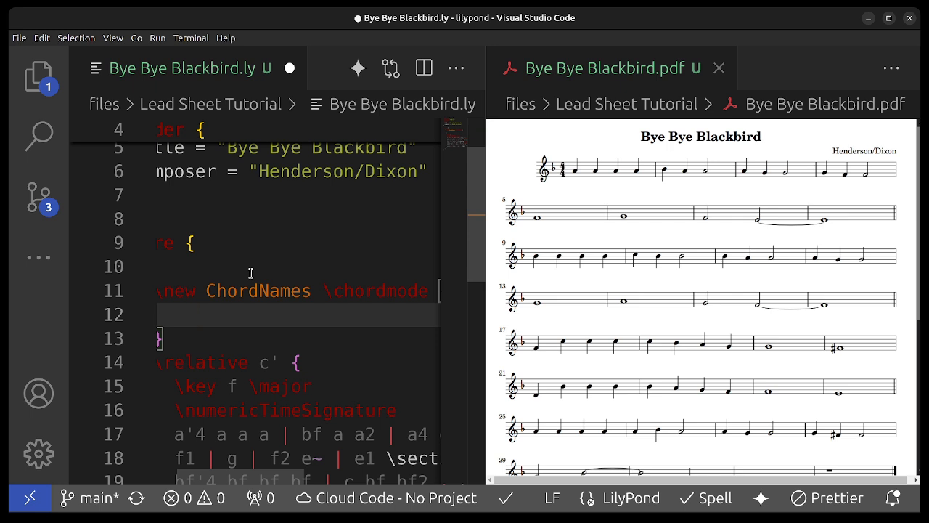
type("f1")
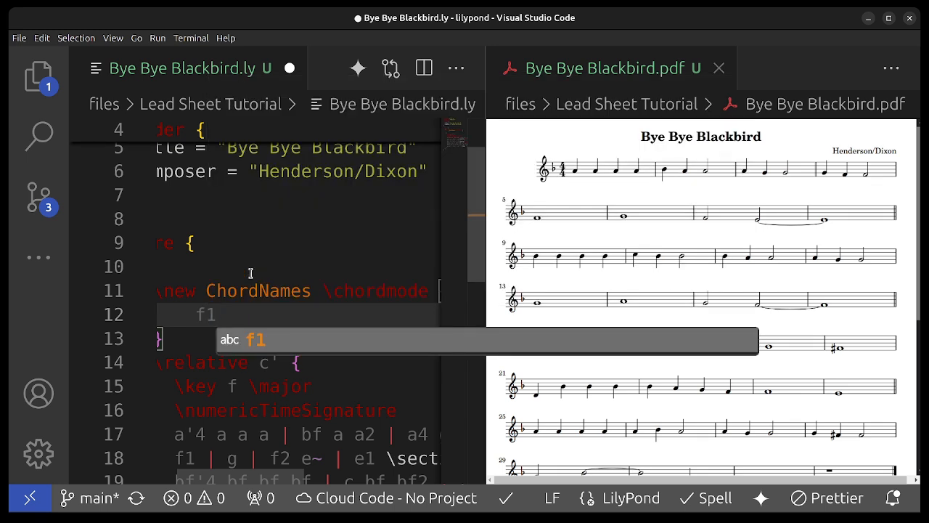
type(":")
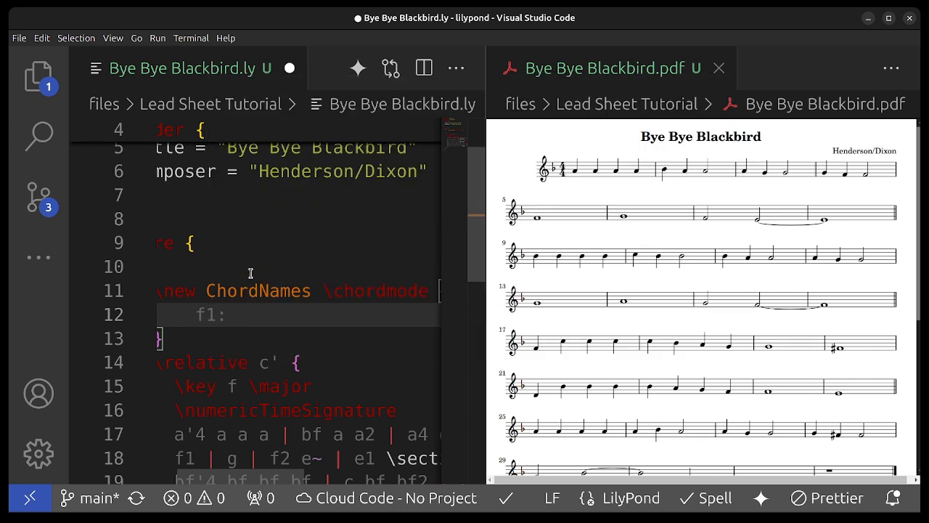
type(":maj")
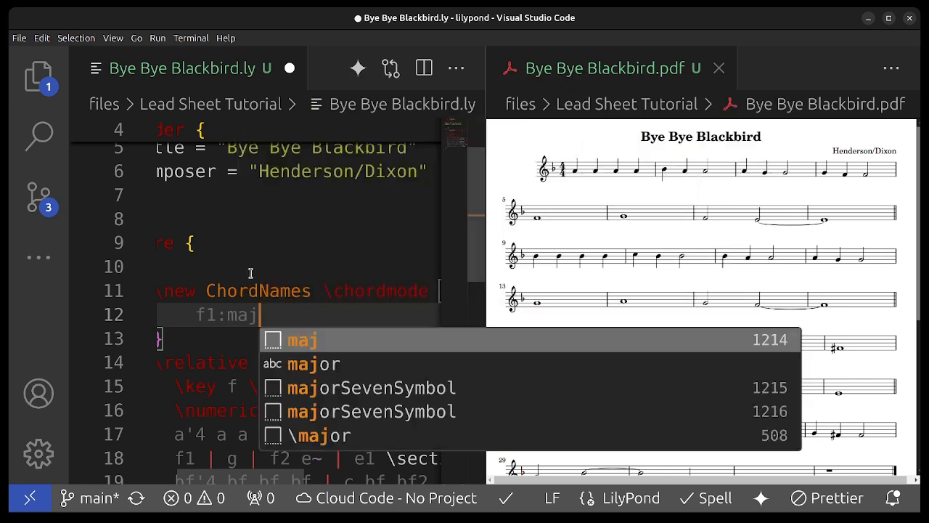
type("7")
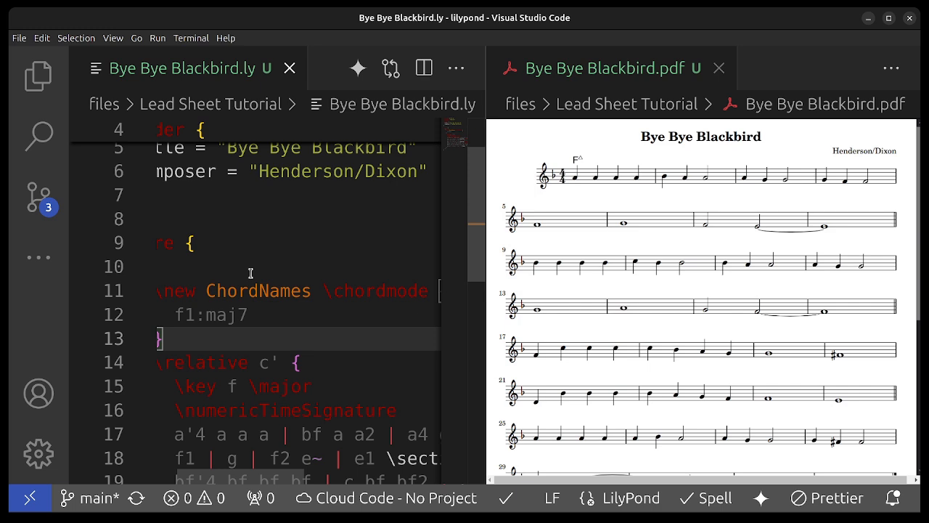
- Lengthen the first chord to f1*2:maj7, append | g2:m7 c:7 |, and save
double_click(183, 313)
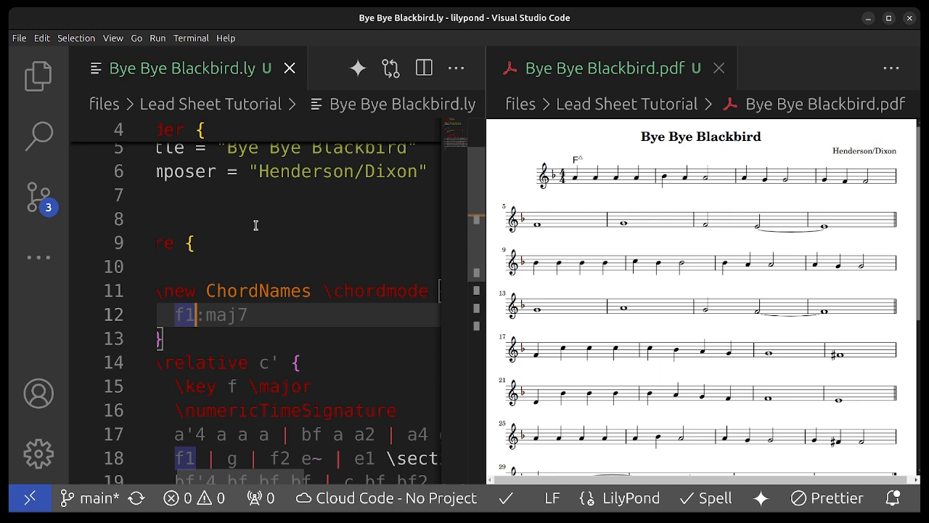
type("*2")
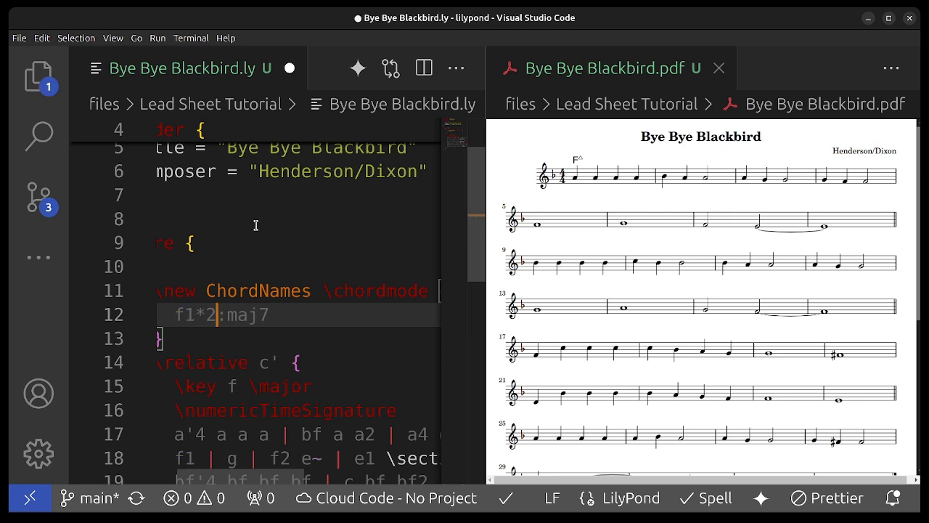
double_click(250, 314)
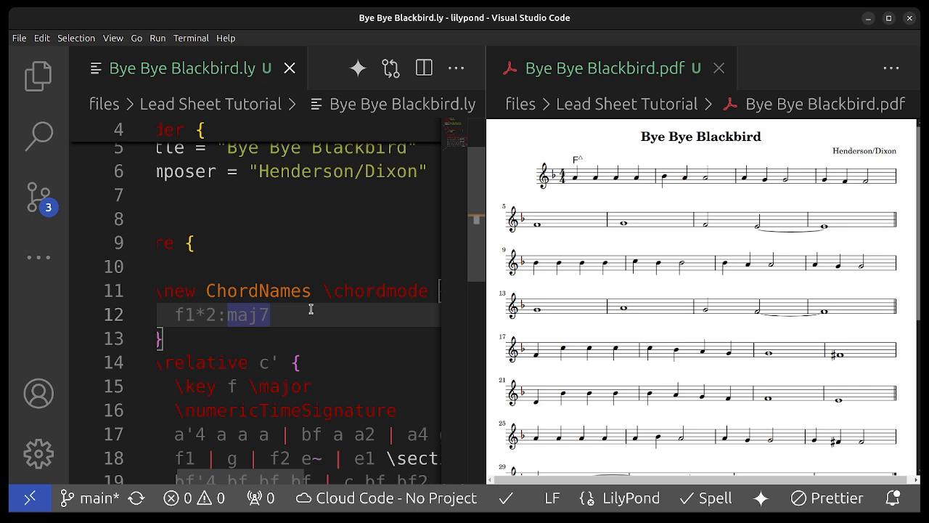
type("g")
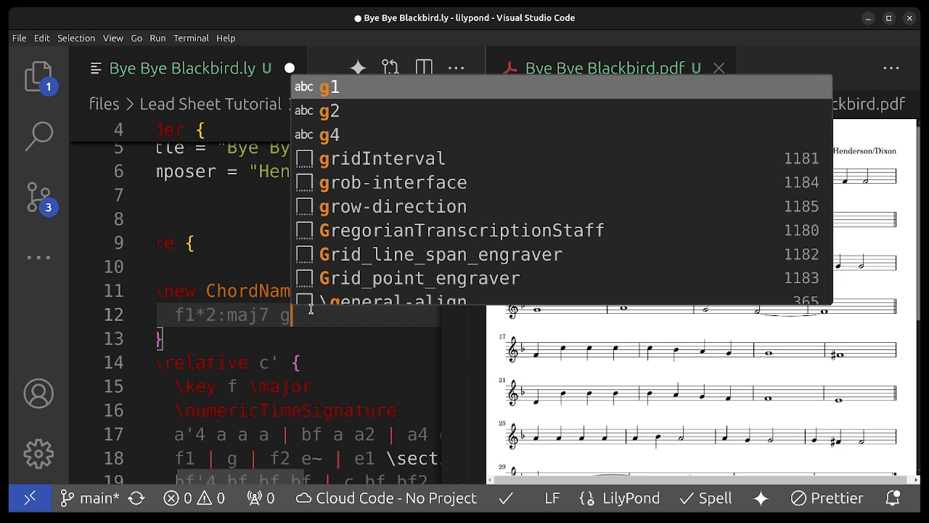
type("2")
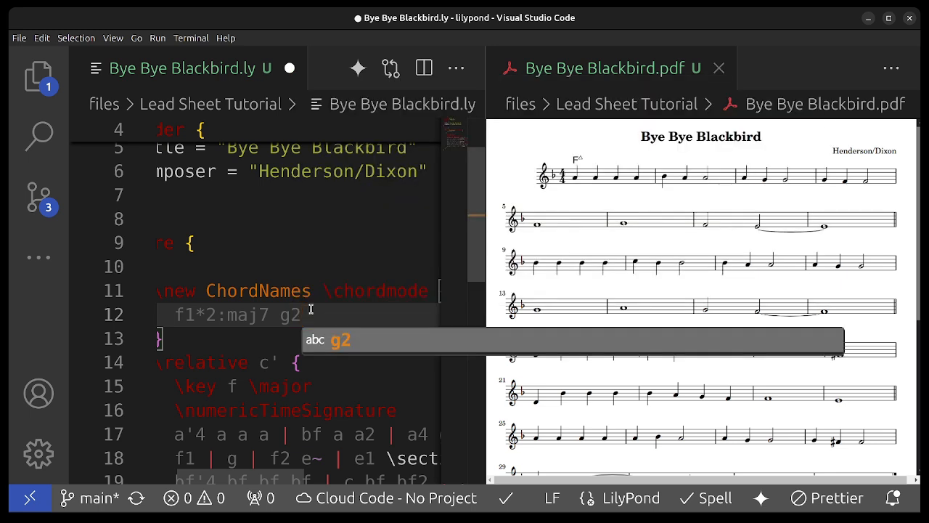
type(".m")
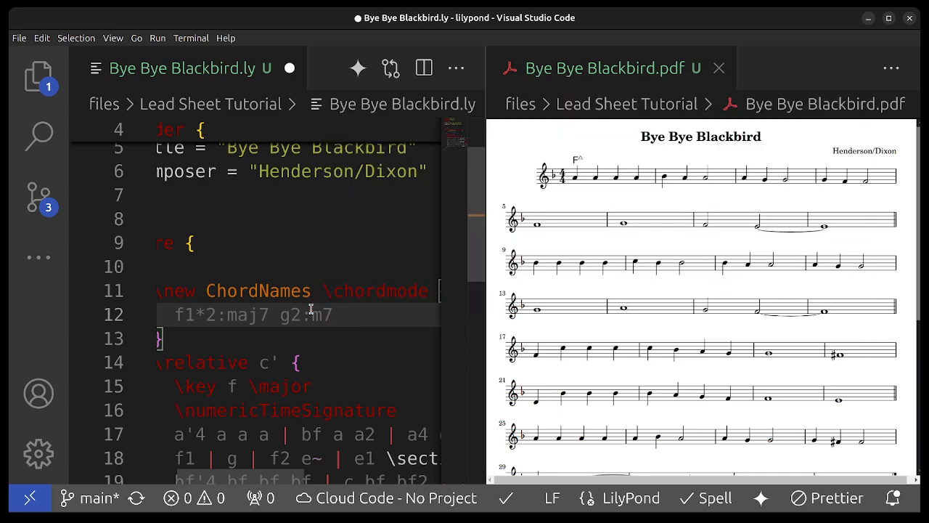
type("c:")
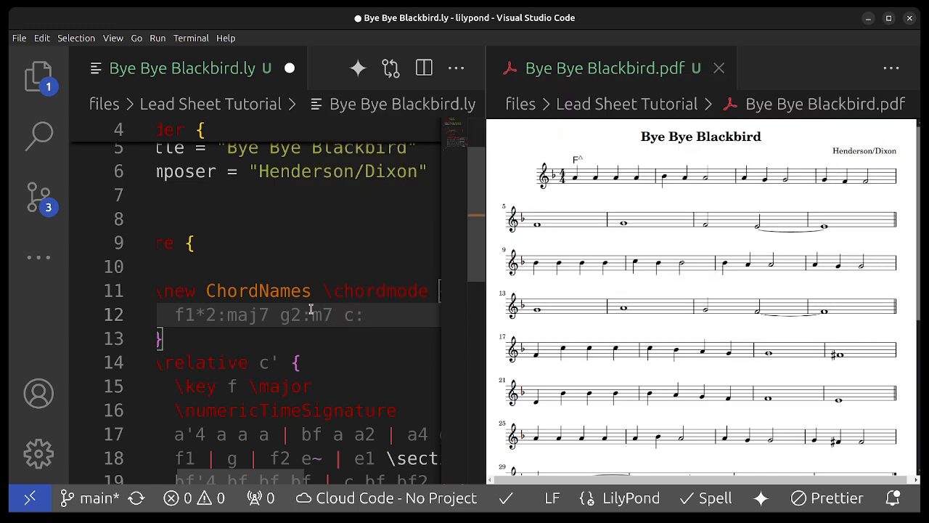
type(":7 |")
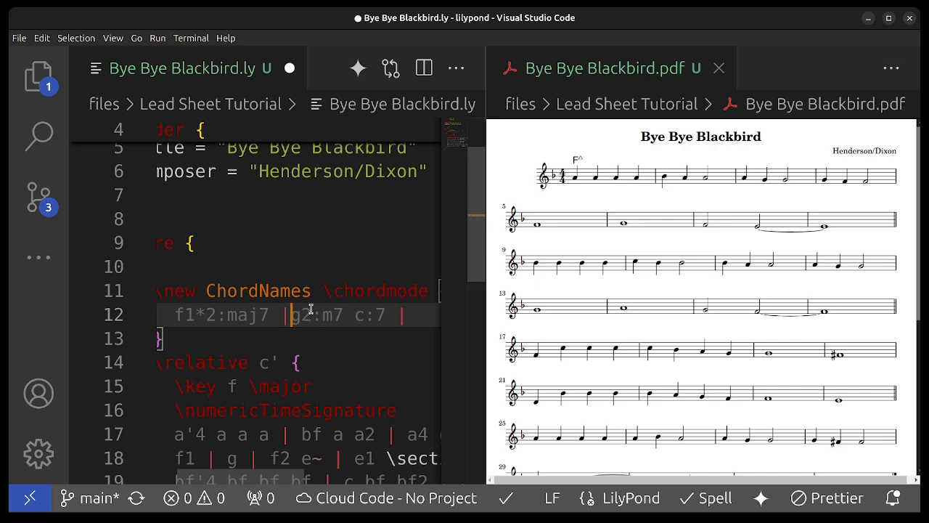
key("ctrl+s")
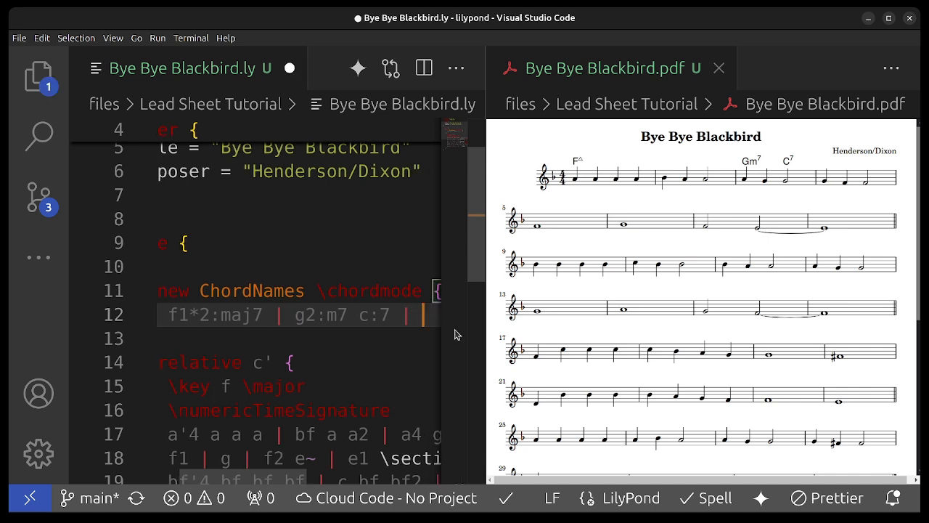
- Begin the next chord entry with f1 after the Gm7 and C7 bar
type("f1")
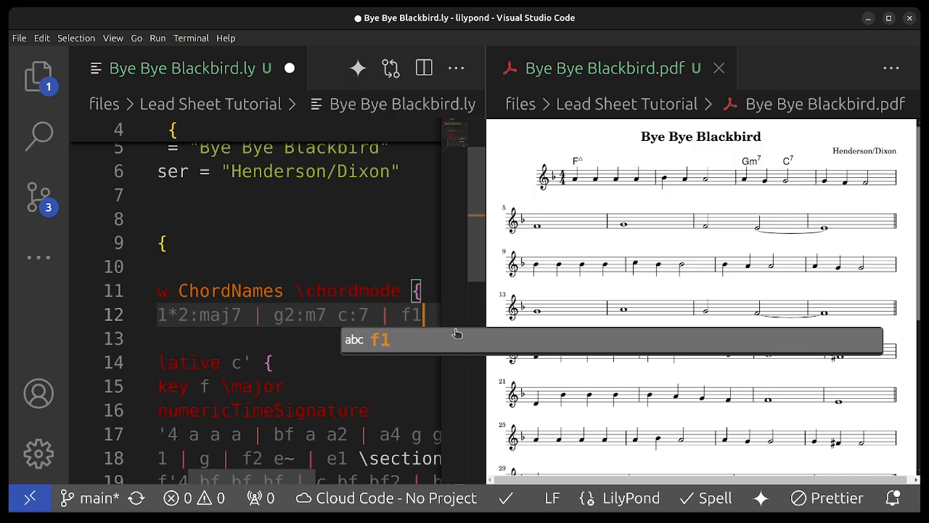